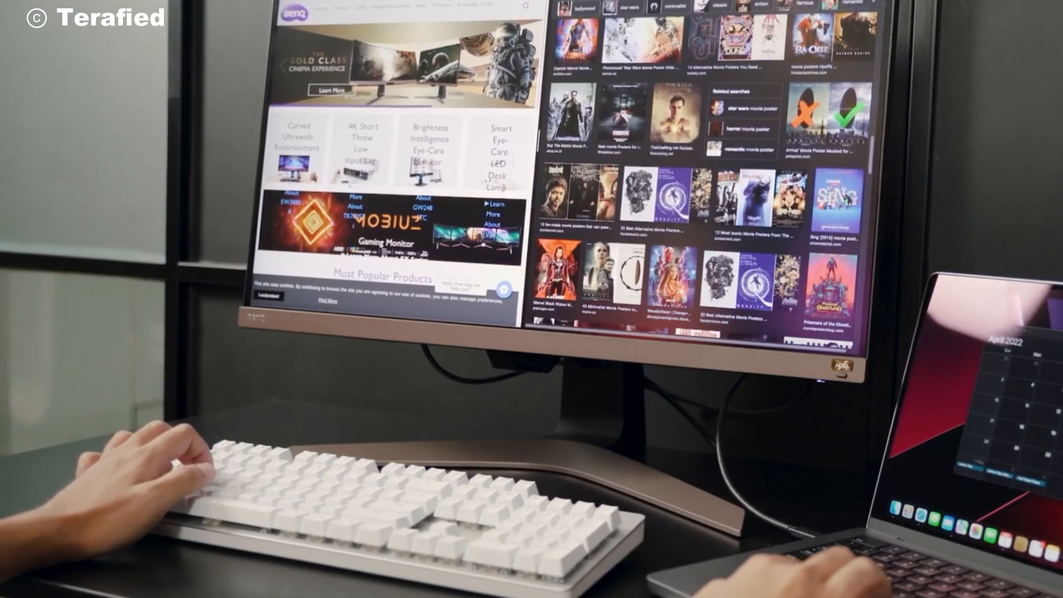
{"action": "scroll", "scroll_direction": "down", "scroll_amount": 3}
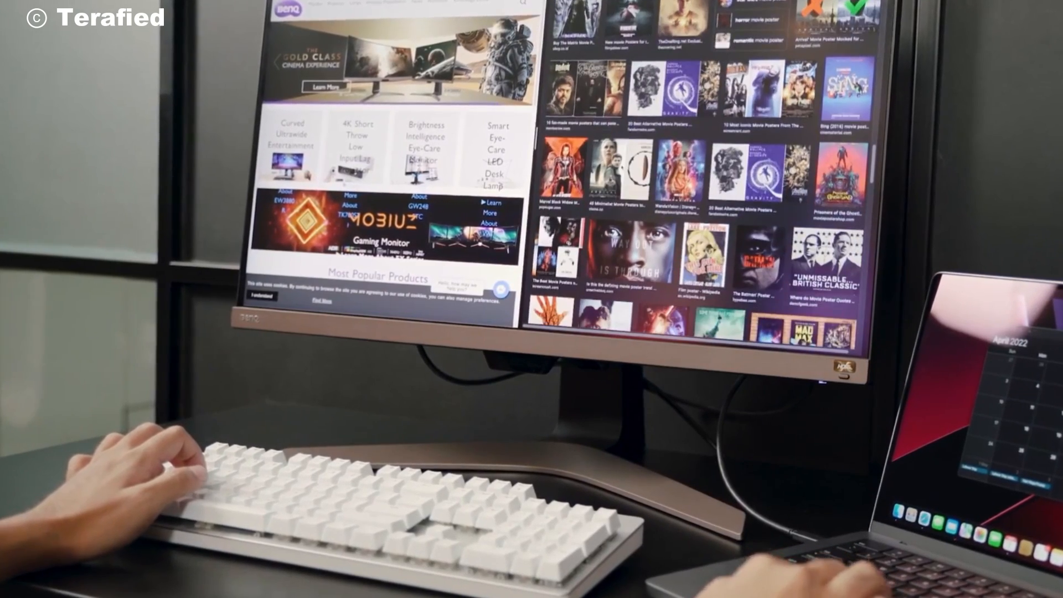
{"action": "scroll", "scroll_direction": "down", "scroll_amount": 3}
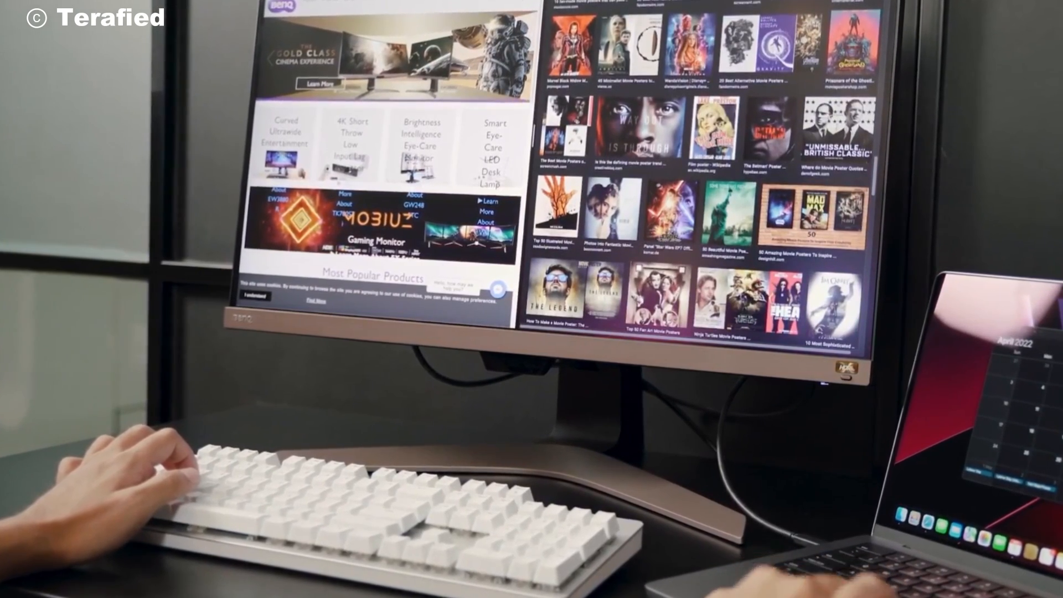